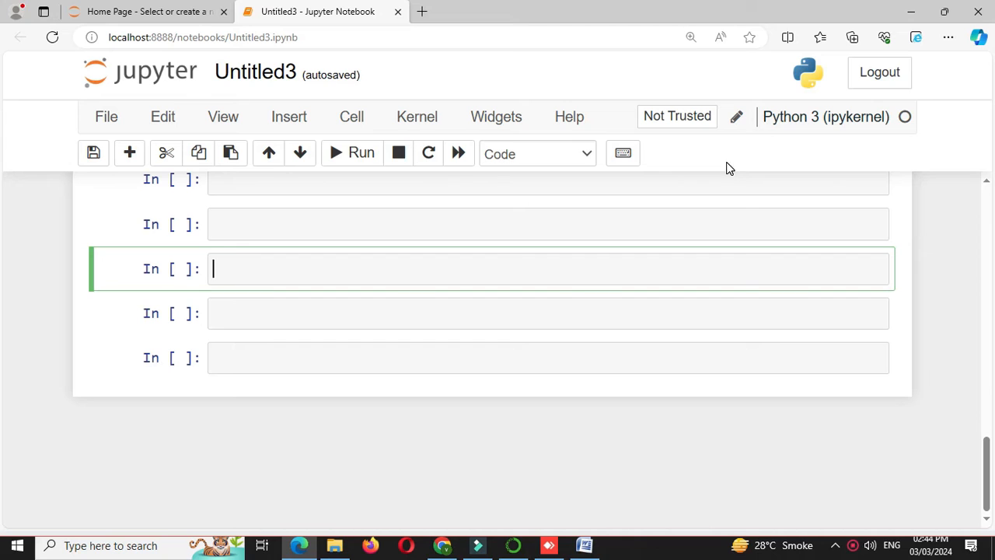
Write a comment sketching the letter triangle and read the row count into n via input("Enter no of rows to print")
{"action": "type", "text": "#write a program to print patter"}
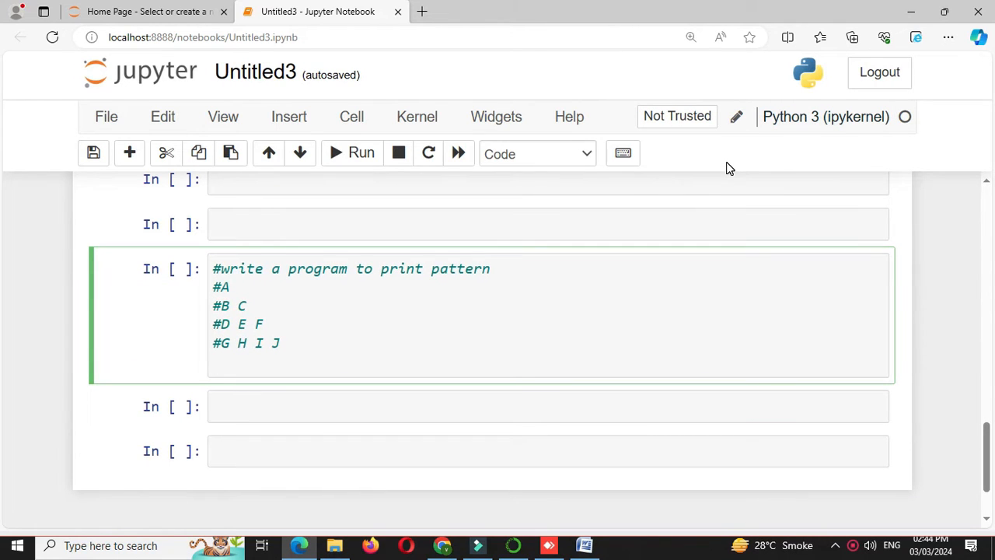
{"action": "type", "text": "n=(i"}
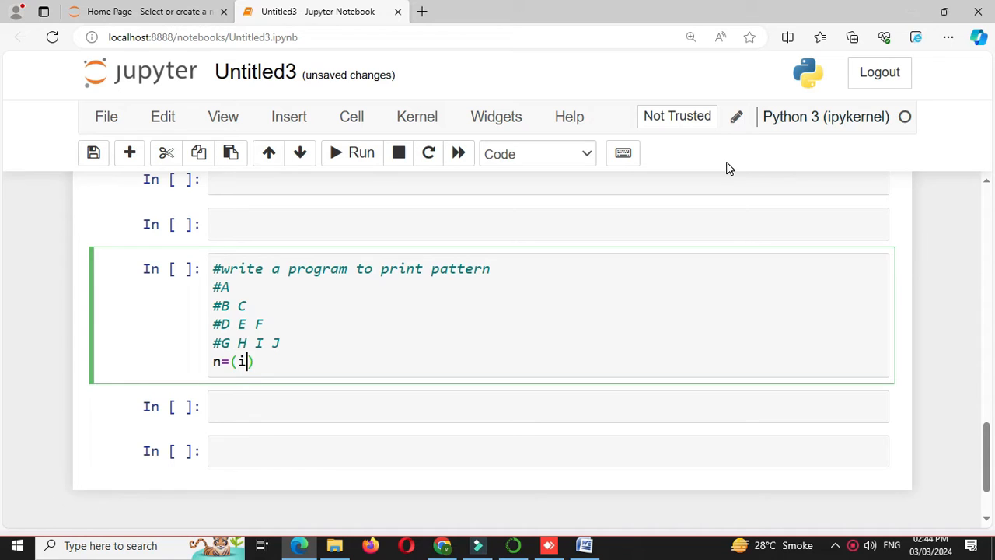
{"action": "type", "text": "nt)(input"}
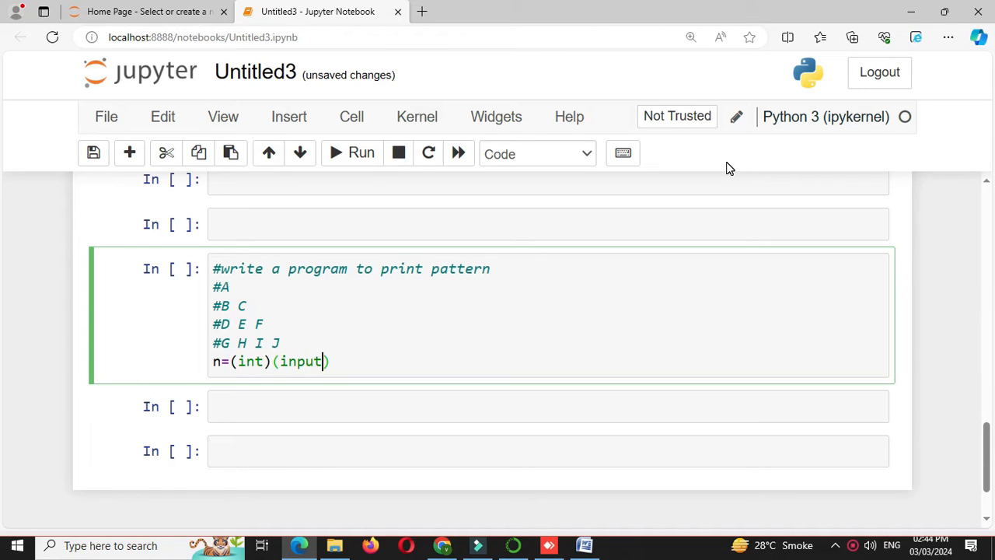
{"action": "type", "text": "\"Enter \""}
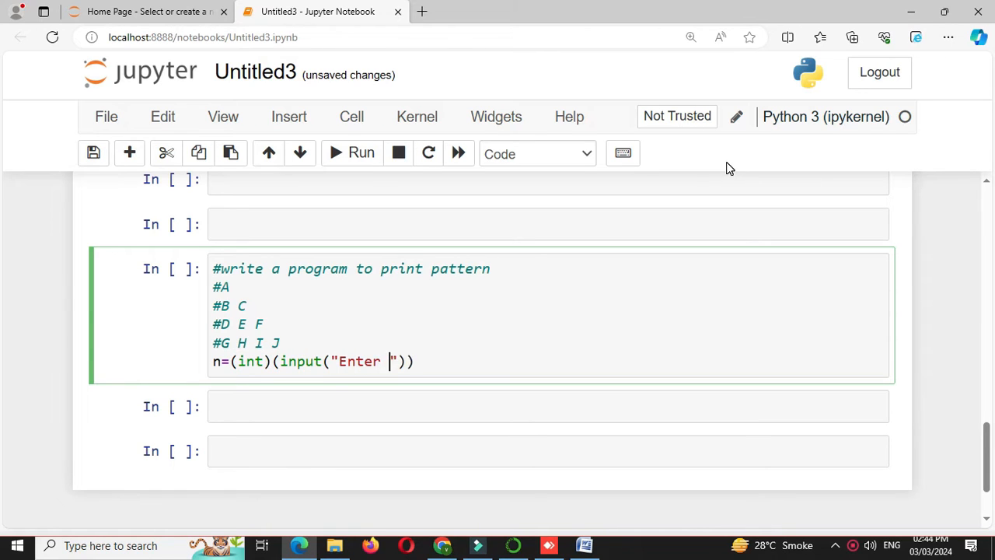
{"action": "type", "text": "no of rows to print"}
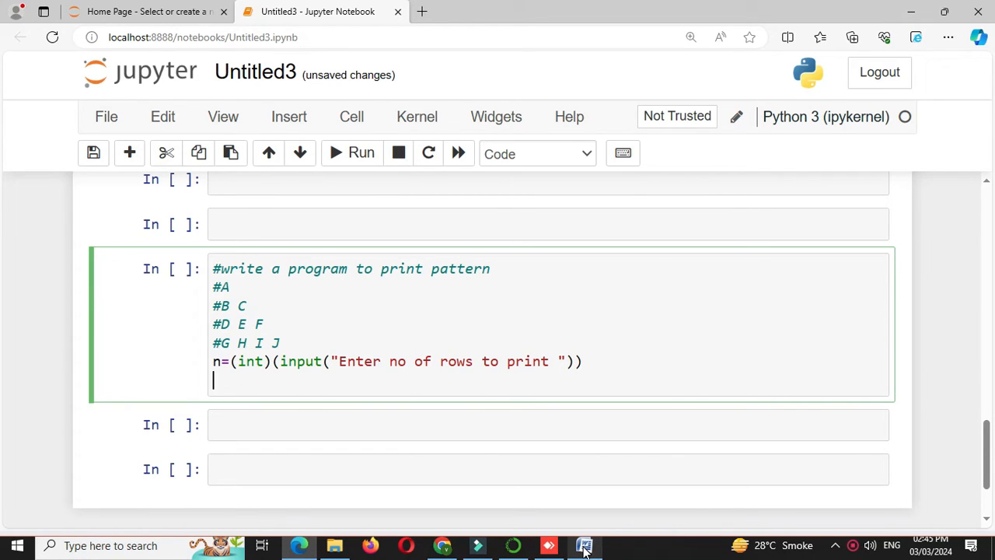
Initialise num=65 and add the outer loop for i in range(0,n)
{"action": "type", "text": "nu"}
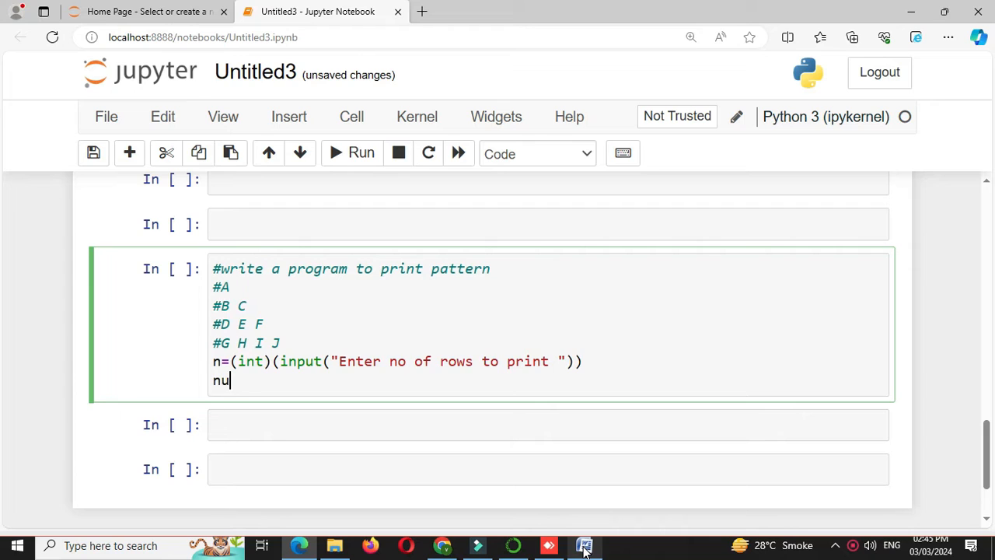
{"action": "type", "text": "m=65"}
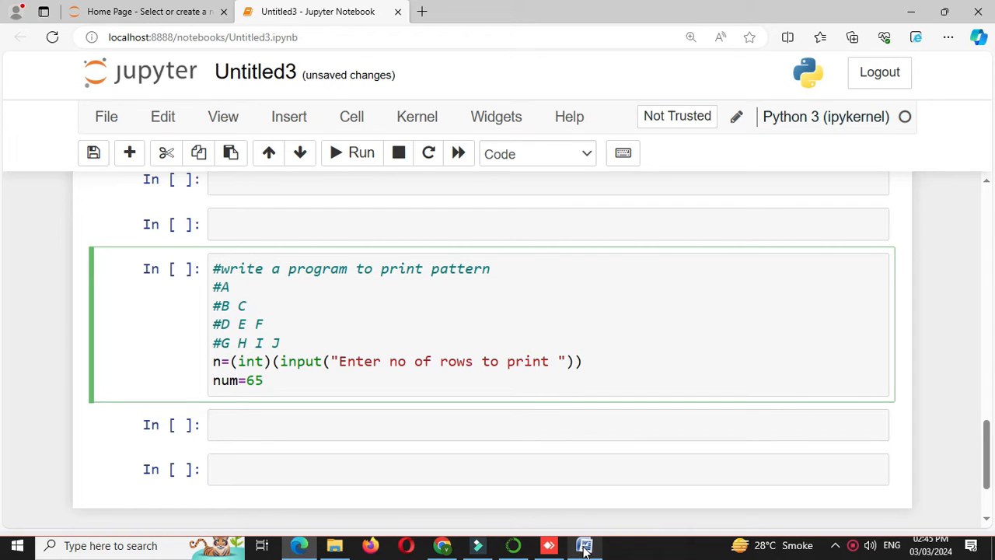
{"action": "type", "text": "for i in"}
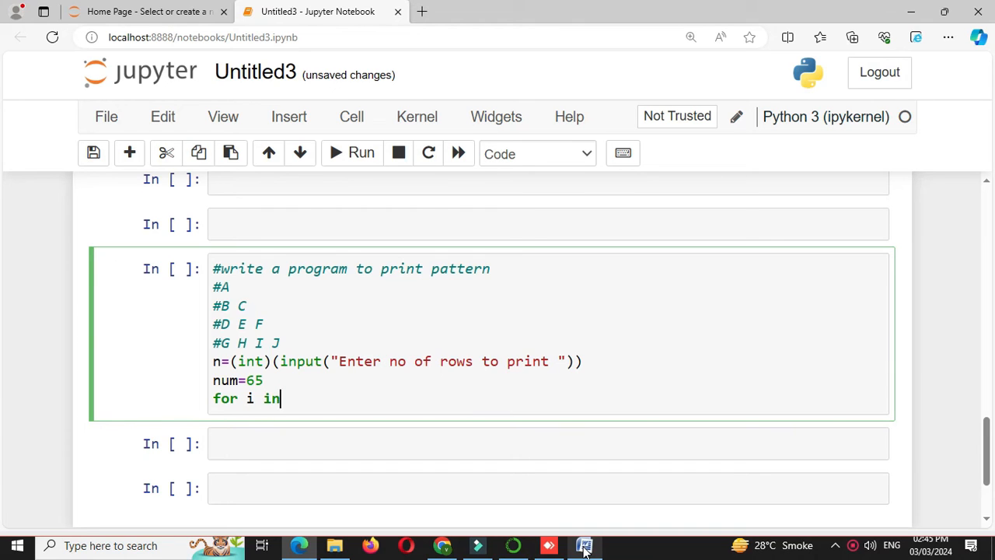
{"action": "type", "text": "range(0,"}
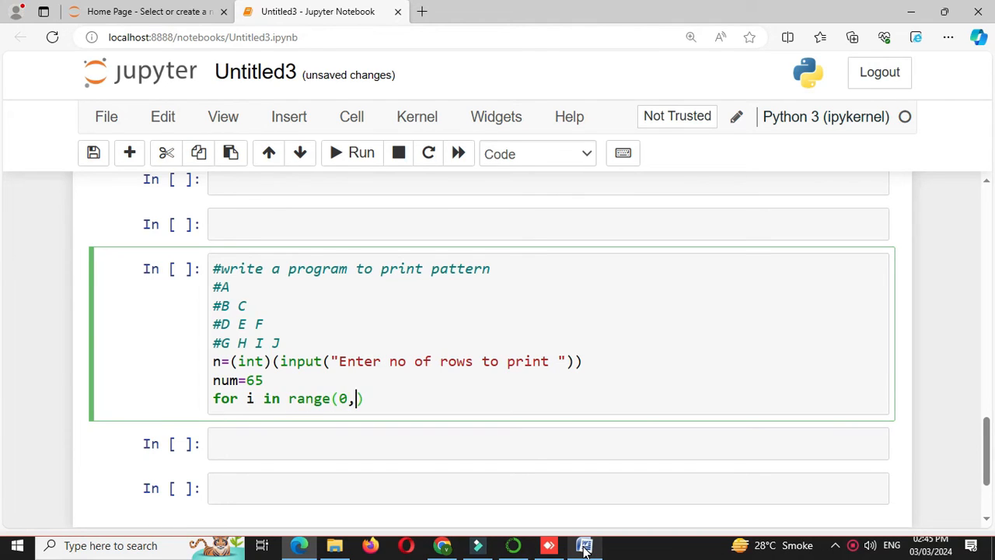
{"action": "type", "text": "n):"}
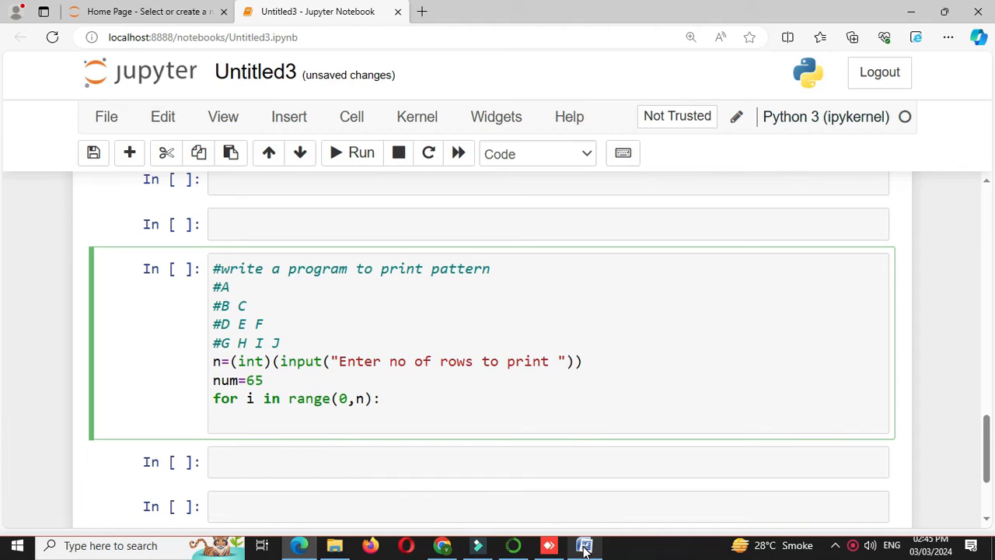
Add the nested inner loop for j in range(0,i+1)
{"action": "type", "text": "for j"}
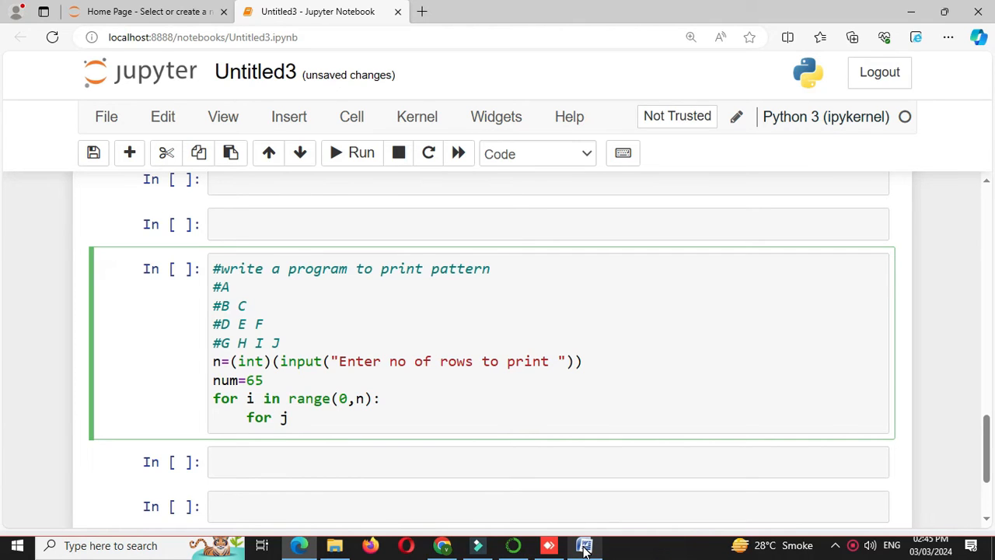
{"action": "type", "text": "in range(0"}
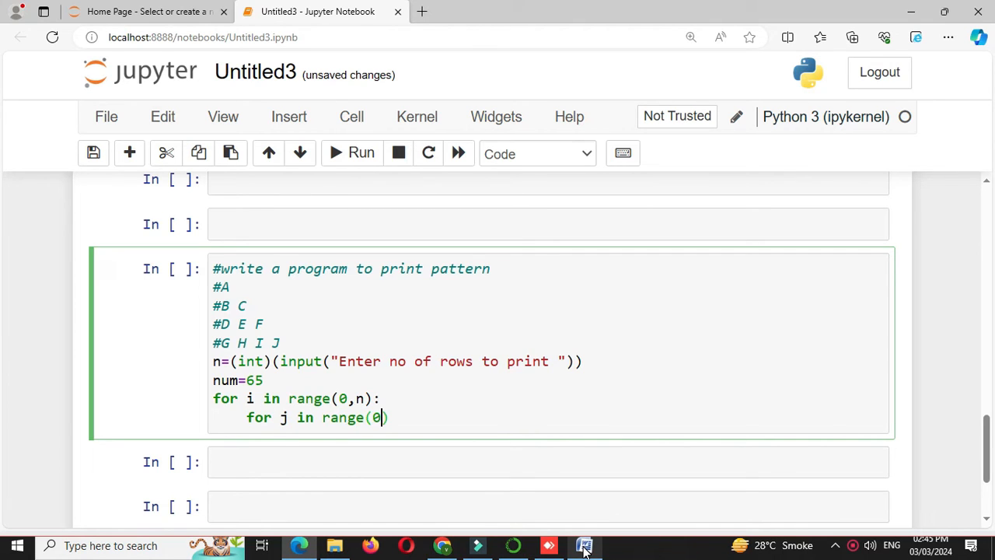
{"action": "type", "text": ",i+1"}
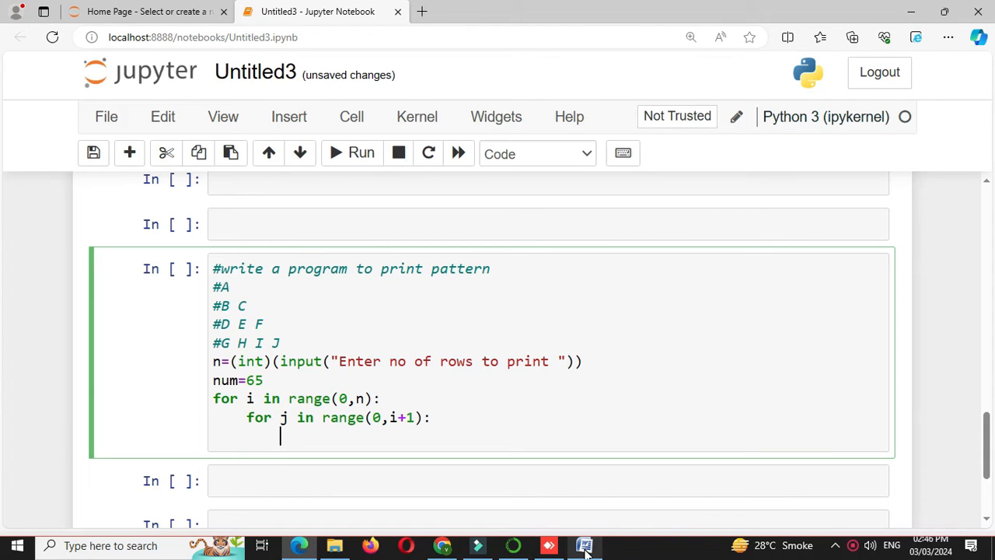
Inside the inner loop, convert num to a letter with chr and print it with end=" "
{"action": "type", "text": "ch="}
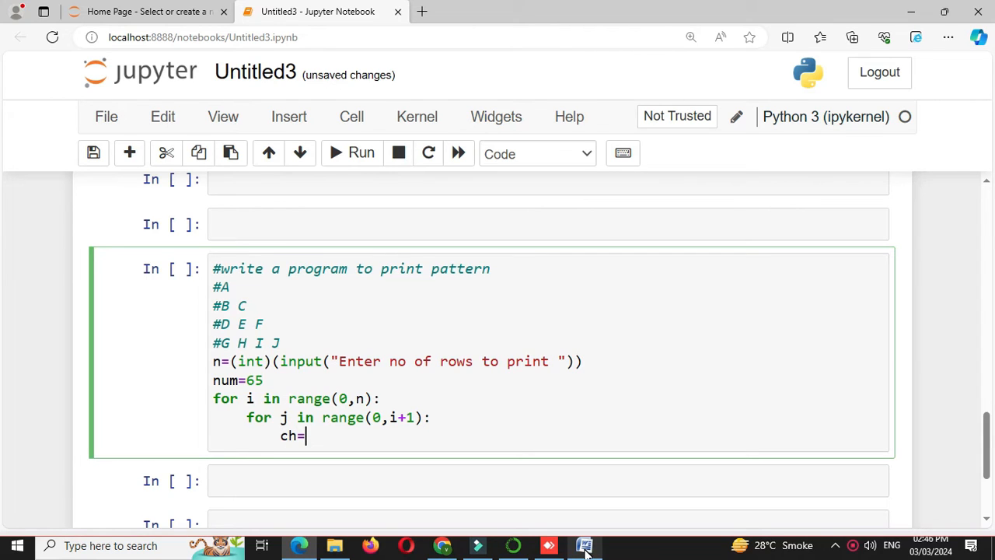
{"action": "type", "text": "chr()"}
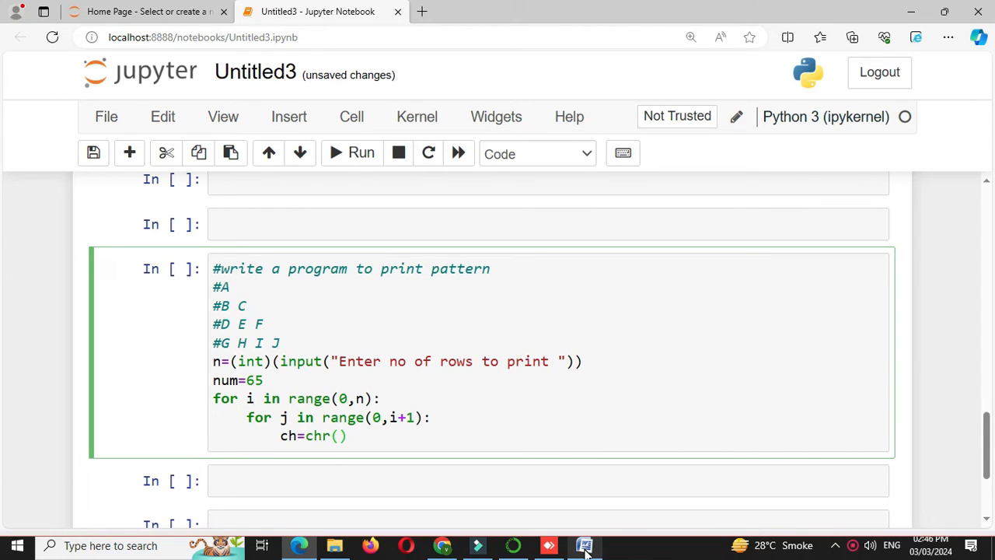
{"action": "type", "text": "num);"}
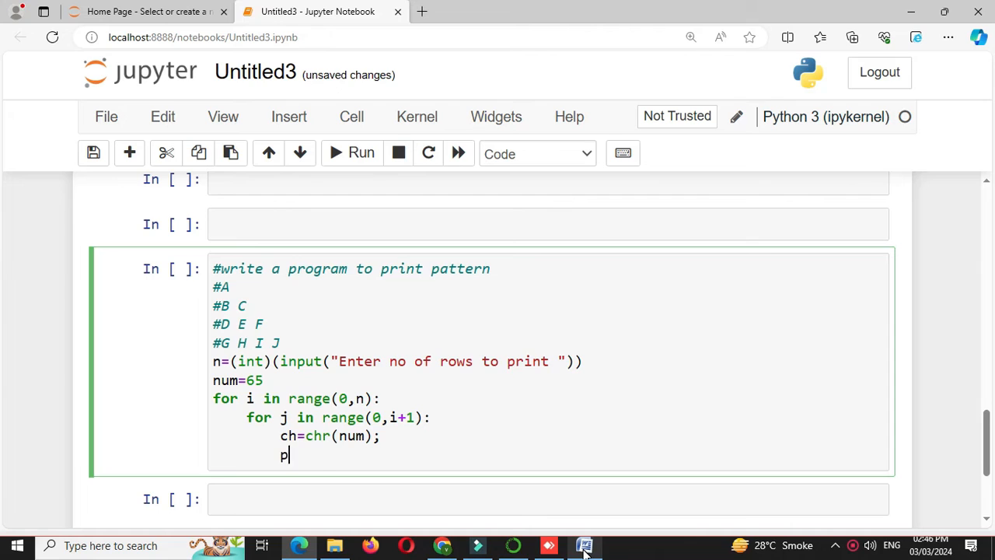
{"action": "type", "text": "rint(ch)"}
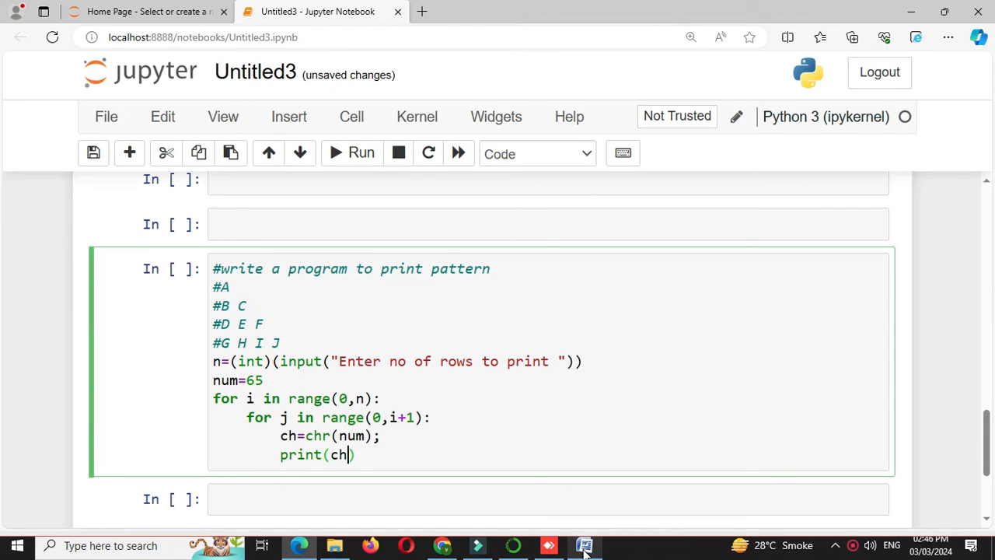
{"action": "type", "text": ",e"}
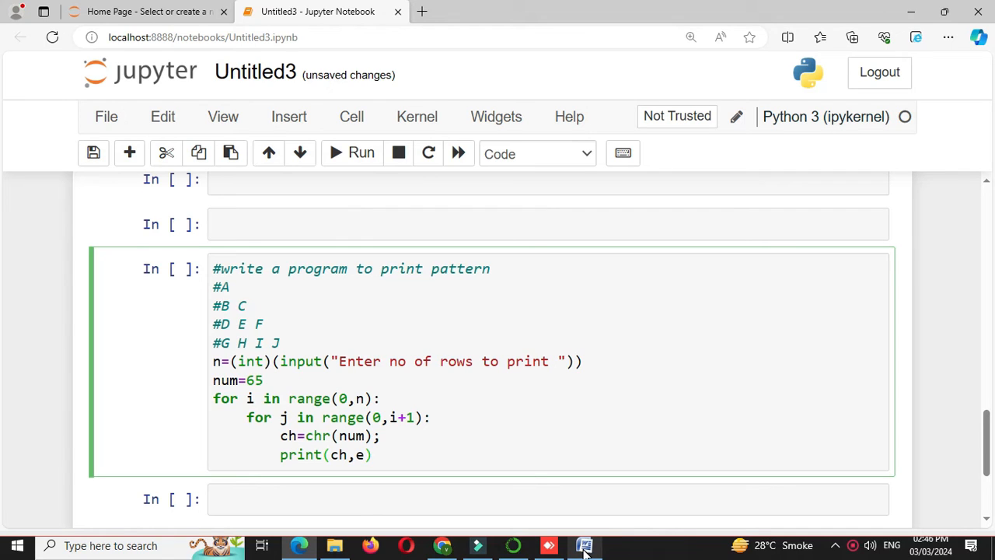
{"action": "type", "text": "nd=\""}
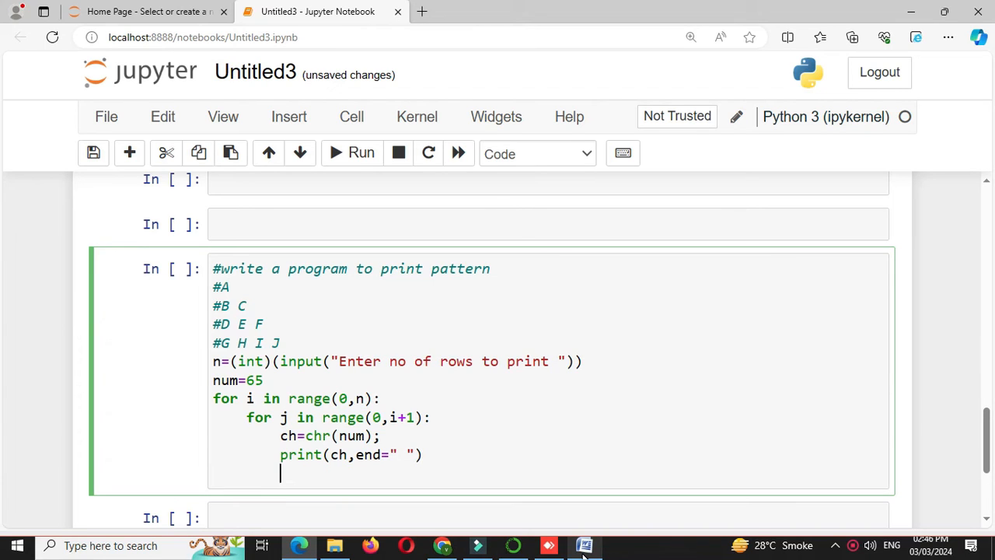
Increment num, add a row-ending print(), and run the cell
{"action": "type", "text": "num="}
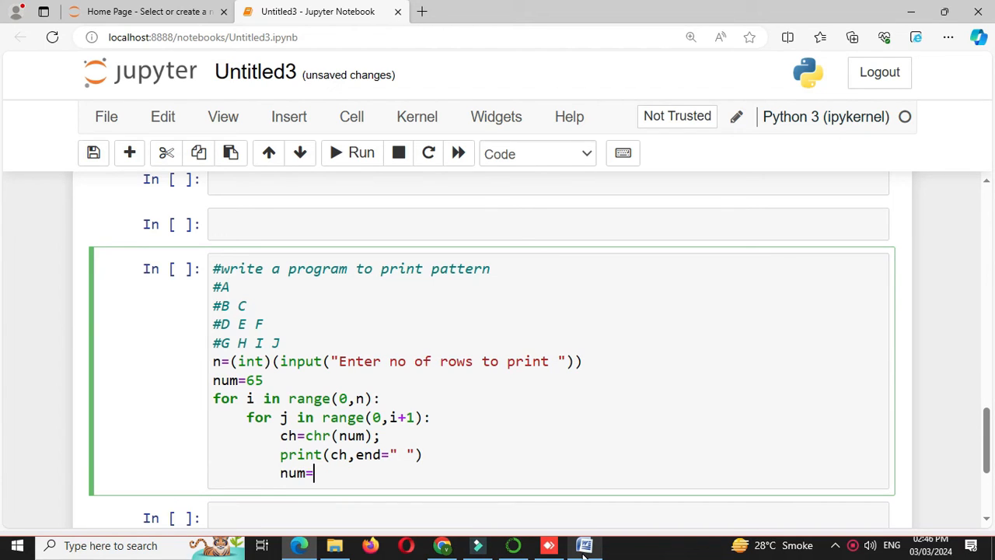
{"action": "type", "text": "num+1"}
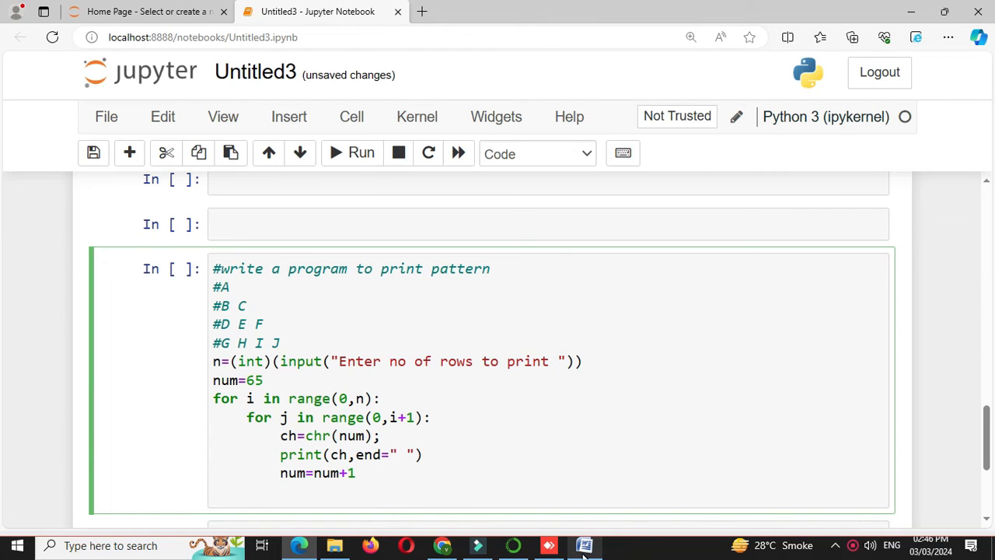
{"action": "type", "text": "p"}
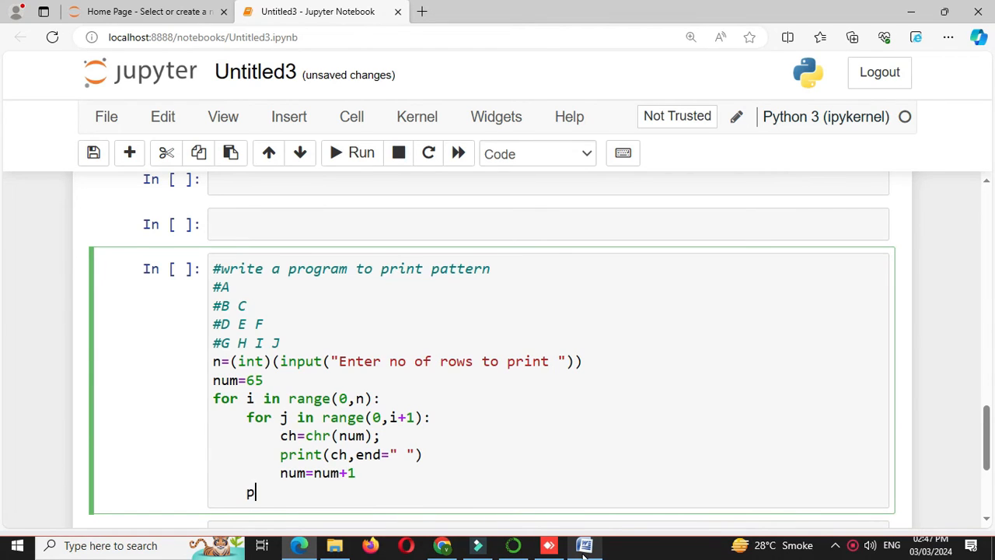
{"action": "type", "text": "rint()"}
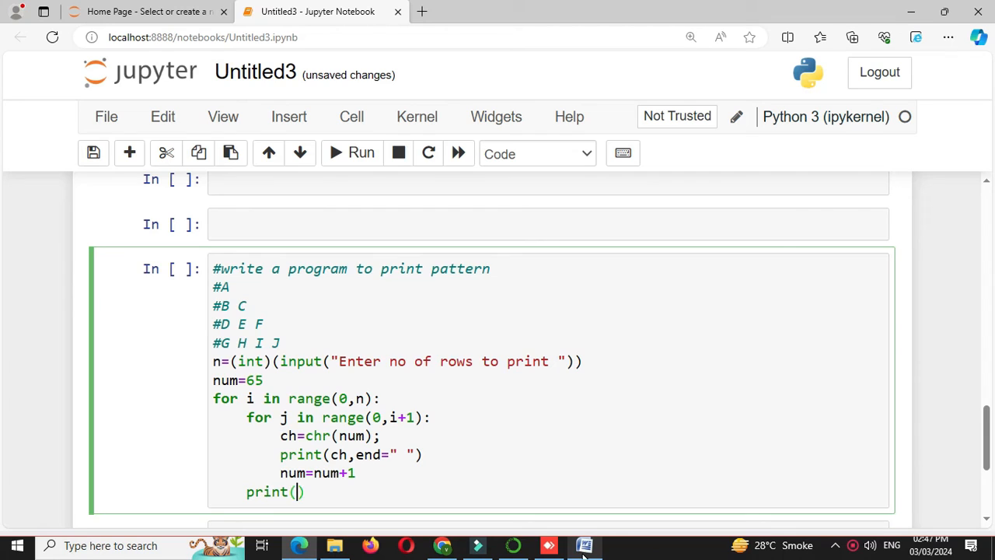
{"action": "left_click", "coordinate": [339, 152]}
{"action": "type", "text": "5"}
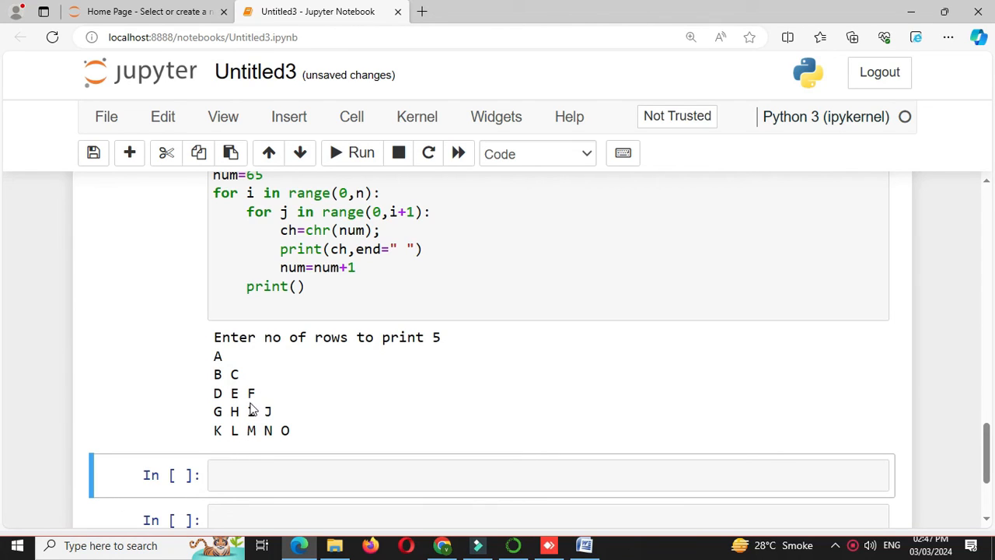
{"action": "mouse_move", "coordinate": [236, 446]}
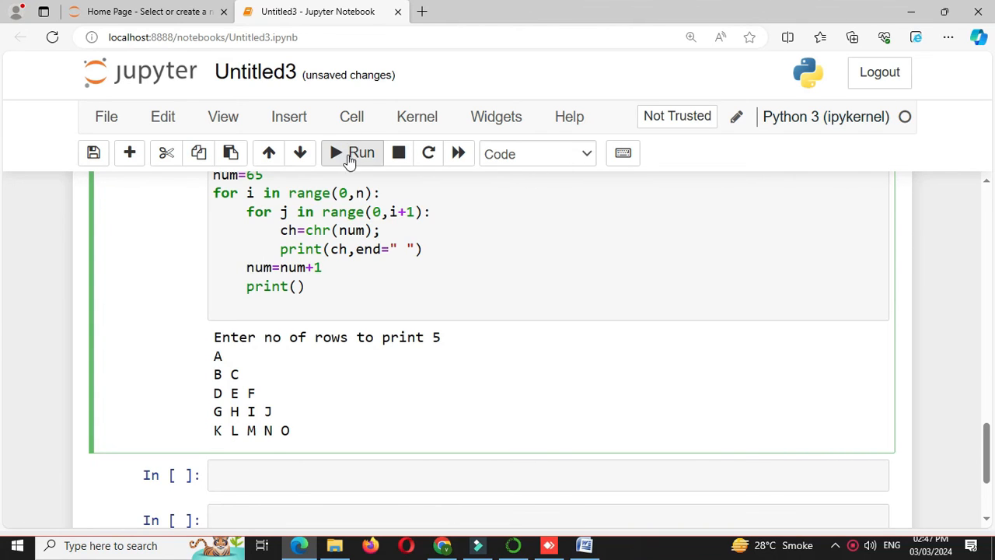
Rerun the cell after moving num=num+1 to the outer loop, entering 4 rows
{"action": "left_click", "coordinate": [350, 152]}
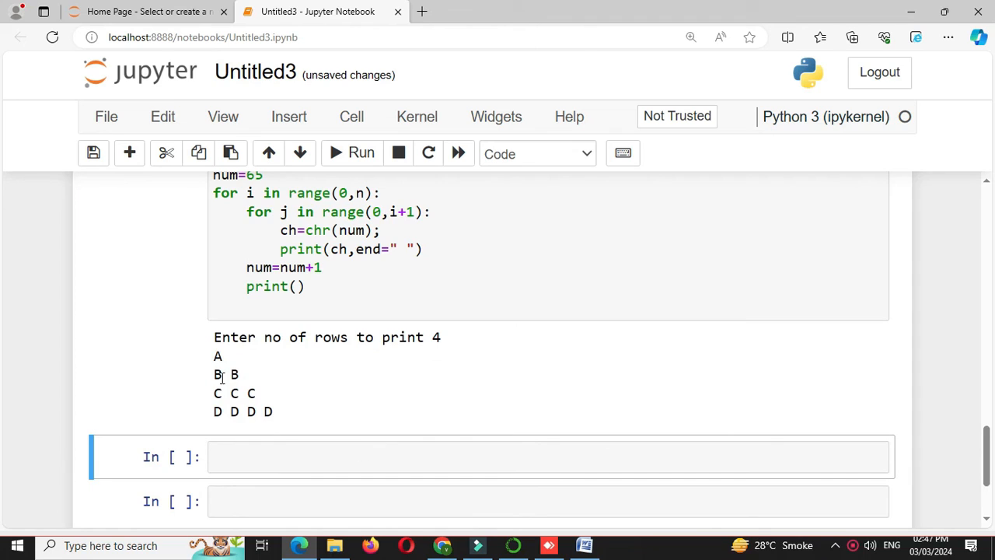